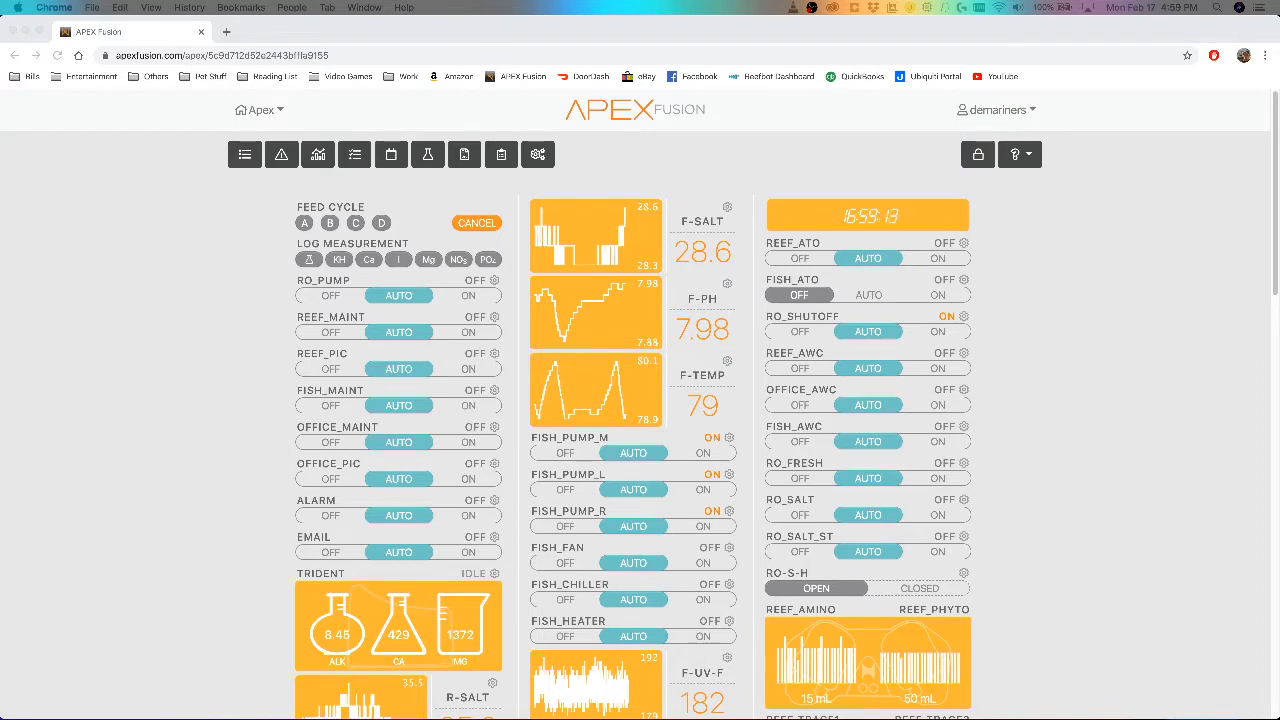
mouse_move(1009, 359)
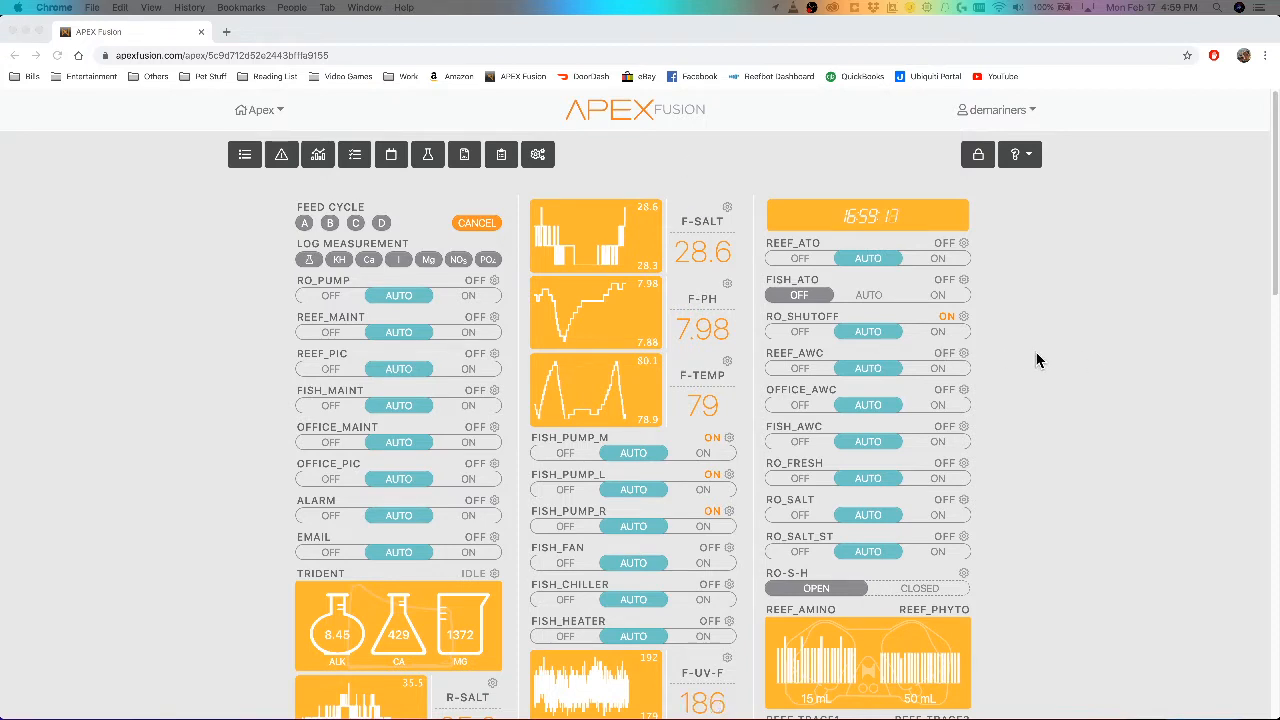
mouse_move(980, 250)
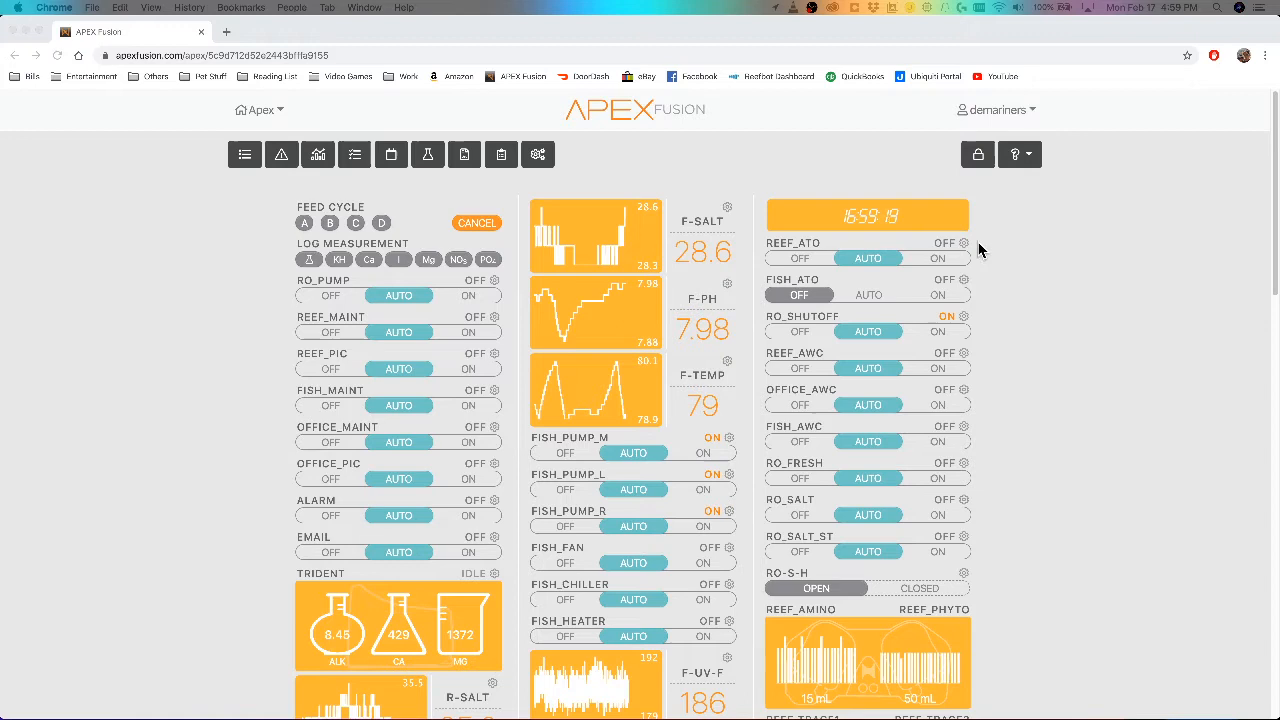
mouse_move(988, 250)
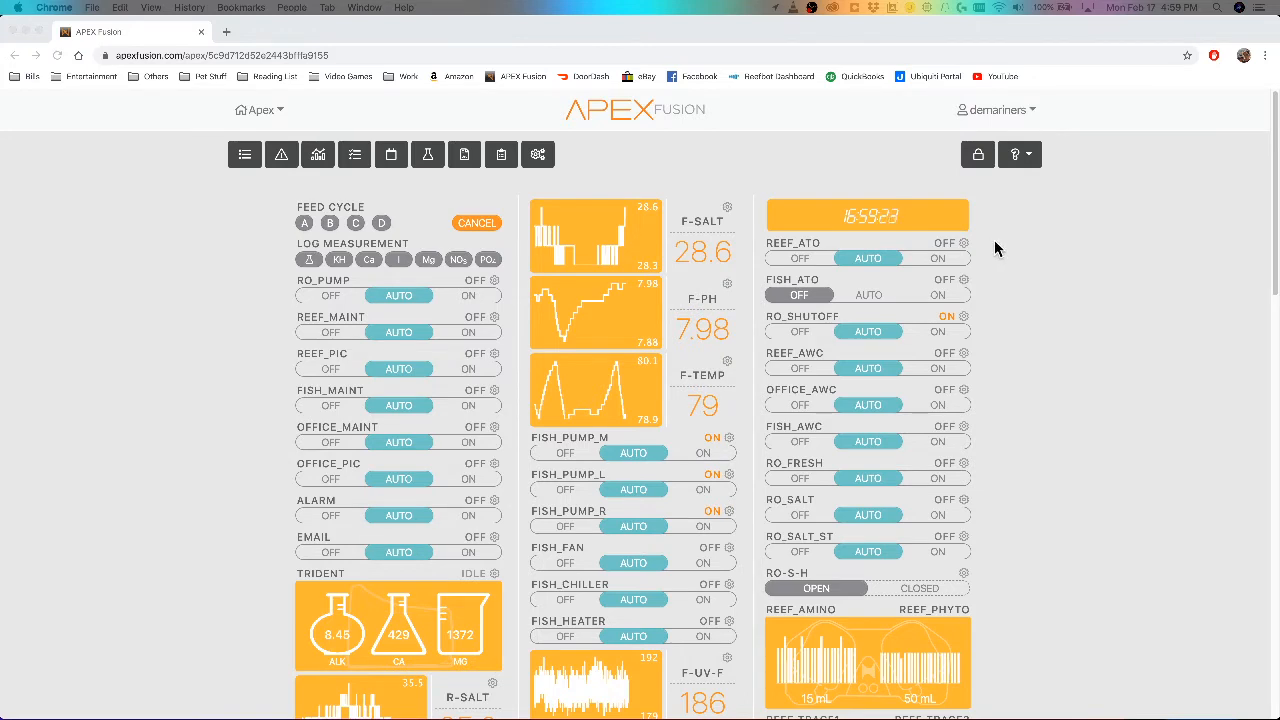
mouse_move(1015, 268)
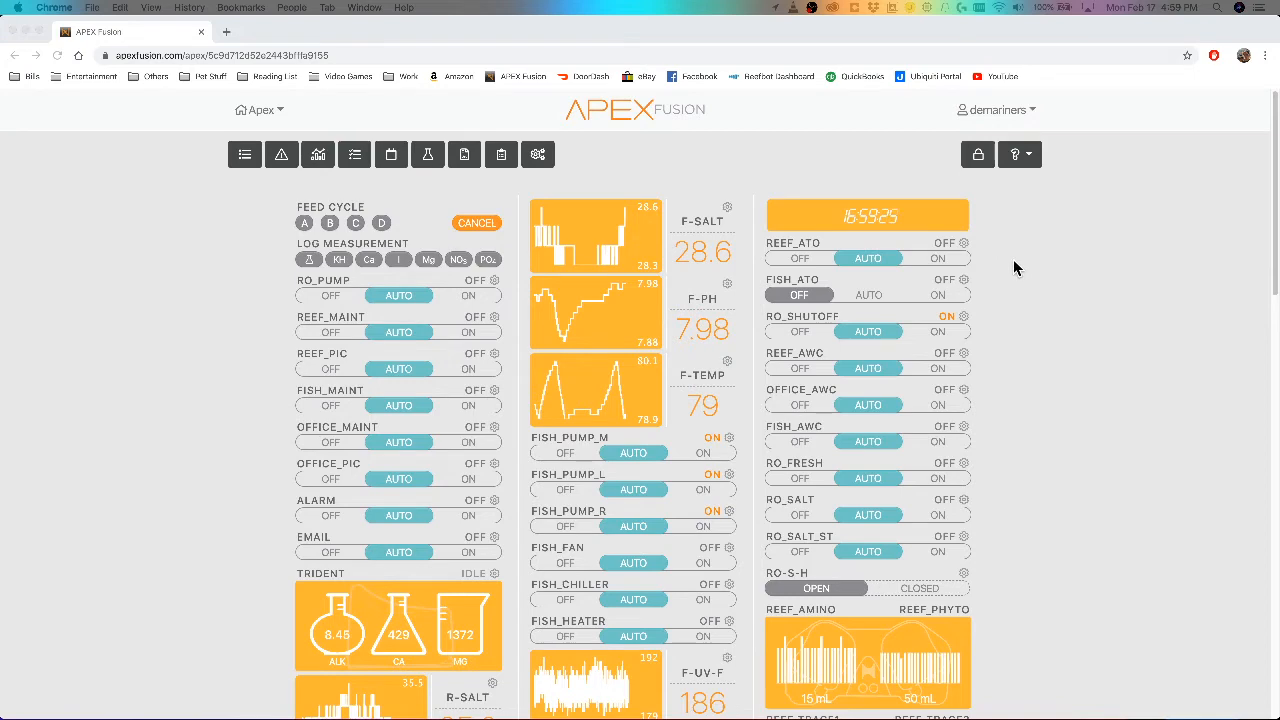
mouse_move(972, 249)
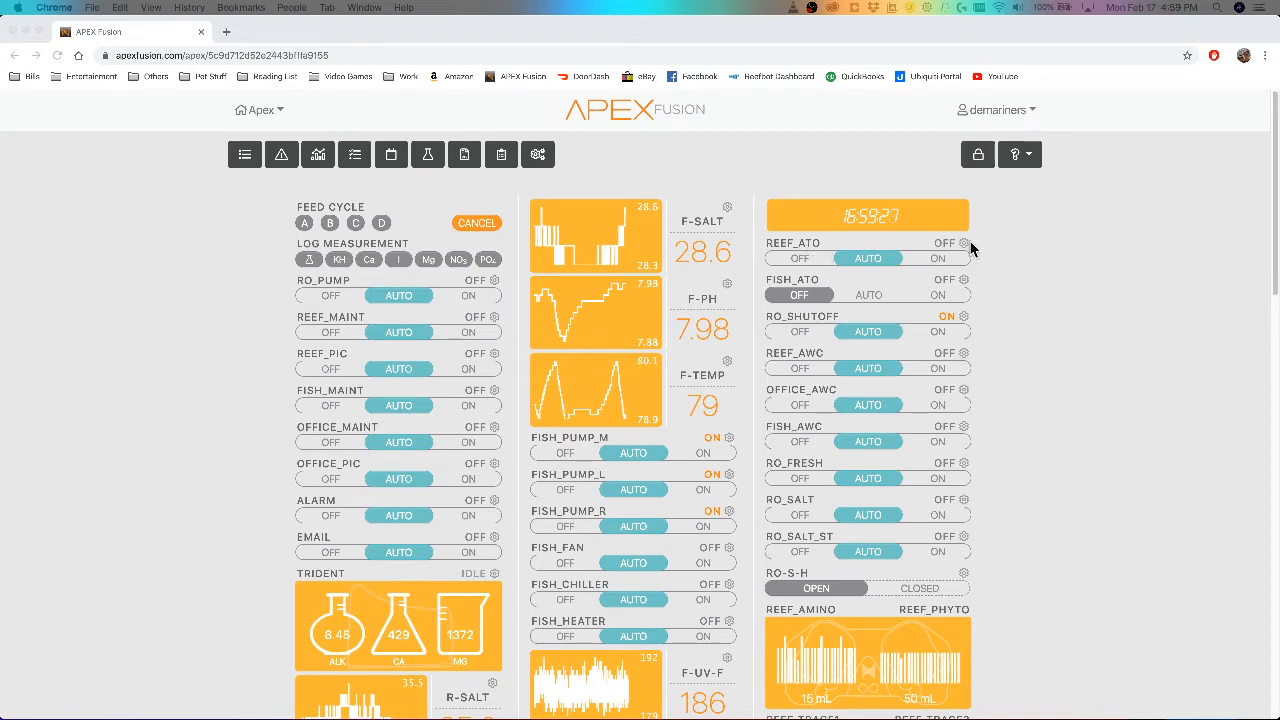
- Review the Reef_ATO output configuration's rules, including the When On timeout line, then return to the dashboard
click(963, 242)
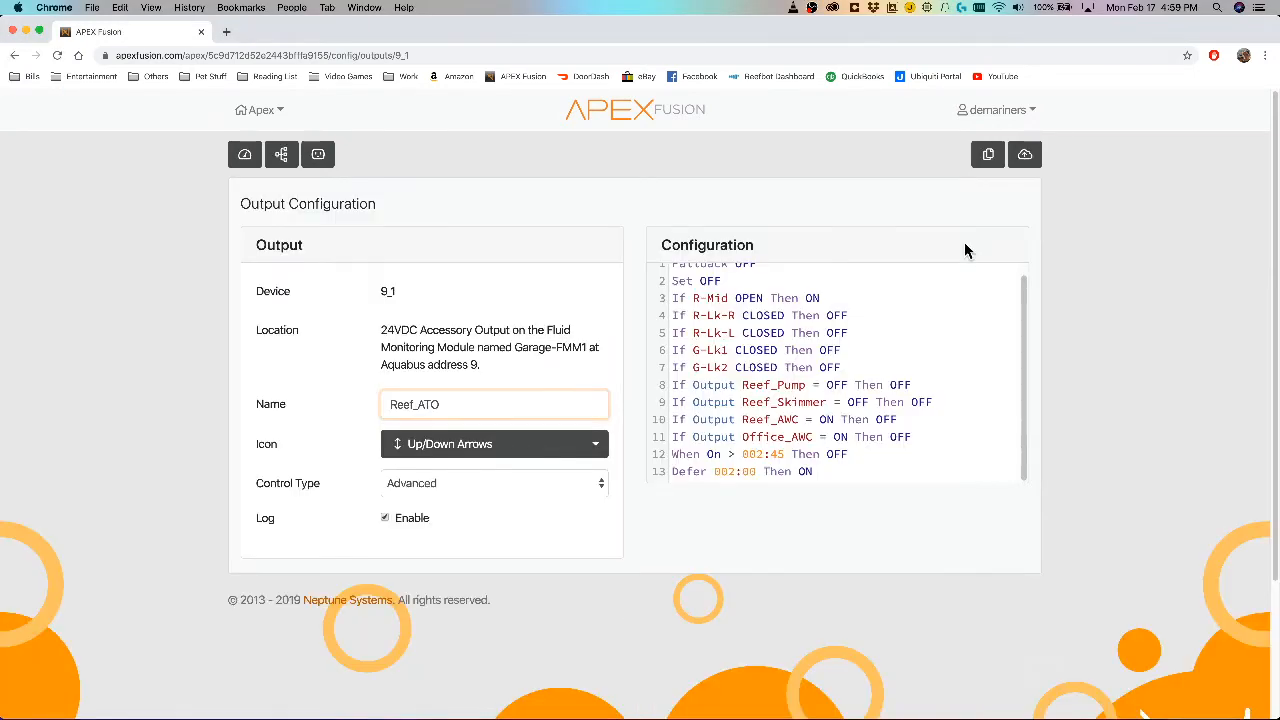
scroll(down, 3)
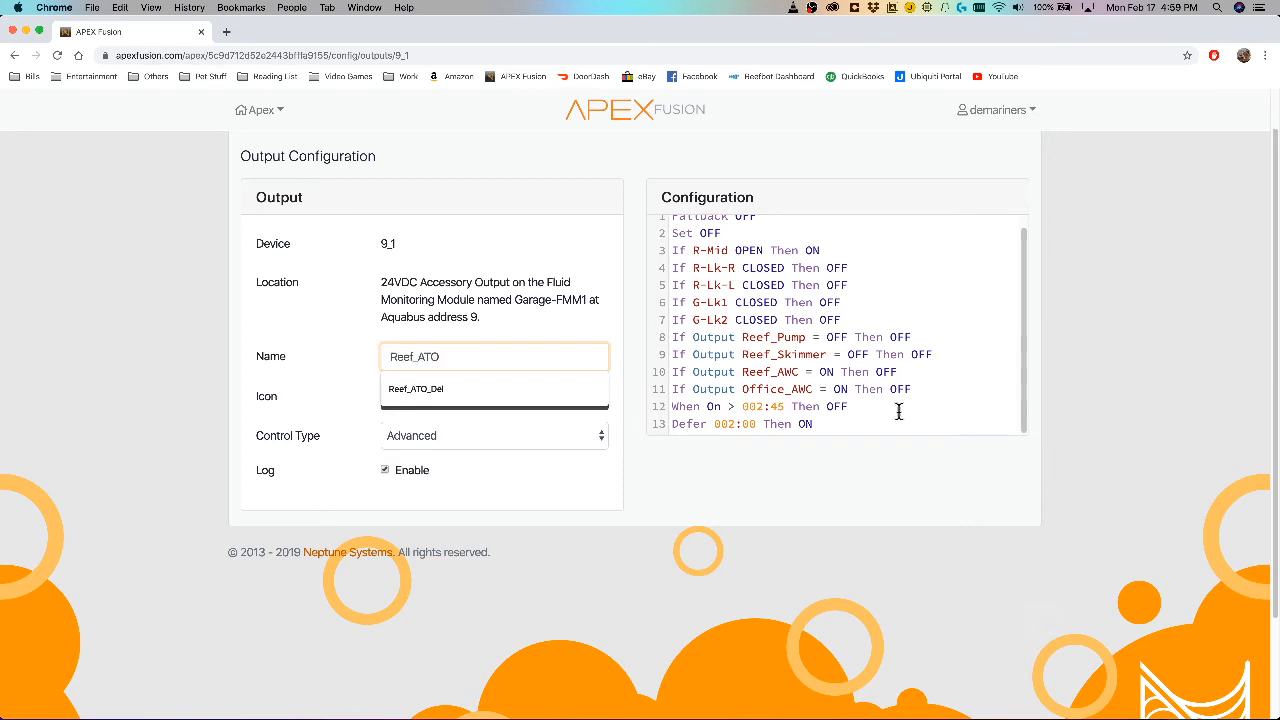
click(493, 396)
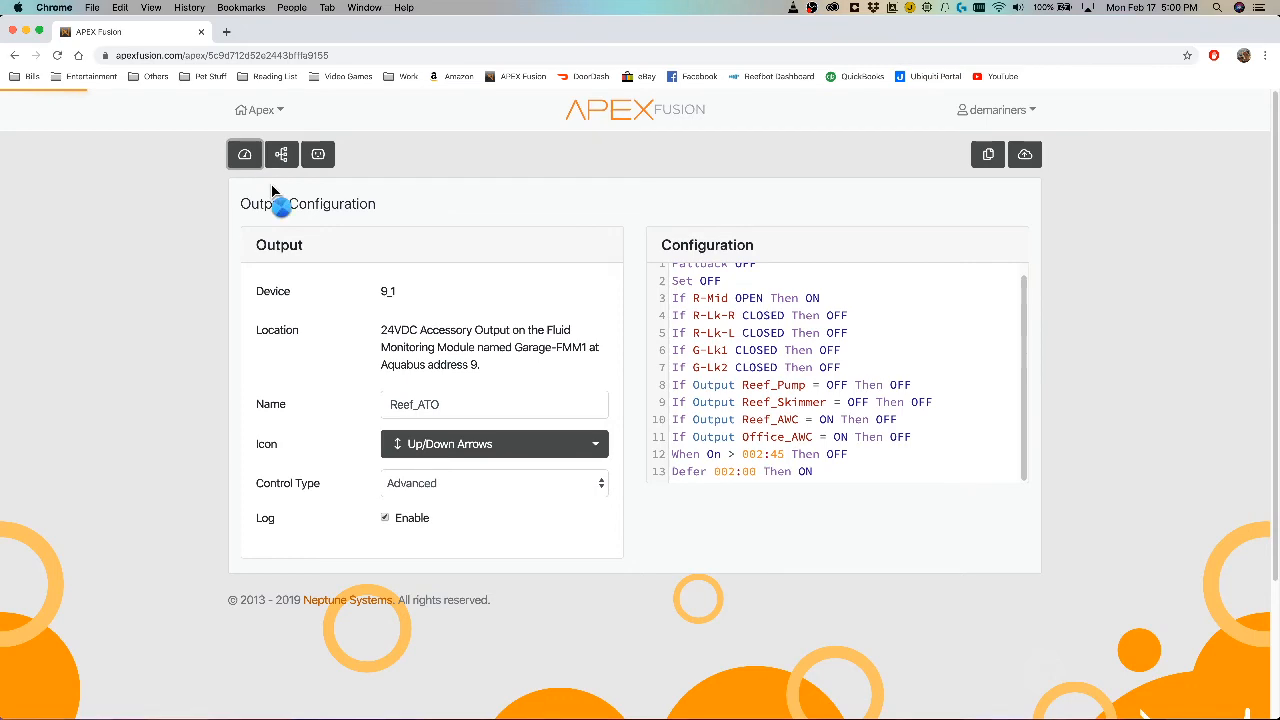
- Open the Email alert configuration and scroll its rules to the 'If Error Reef_ATO Then ON' line
click(244, 154)
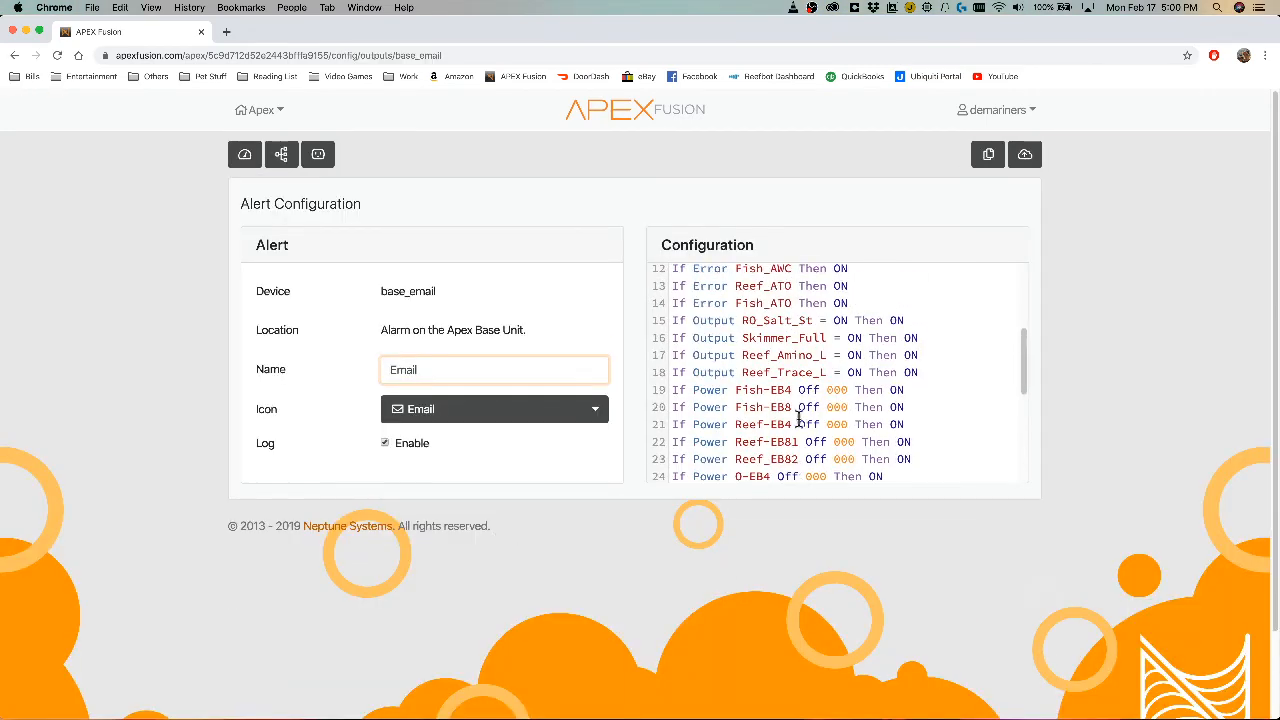
scroll(up, 3)
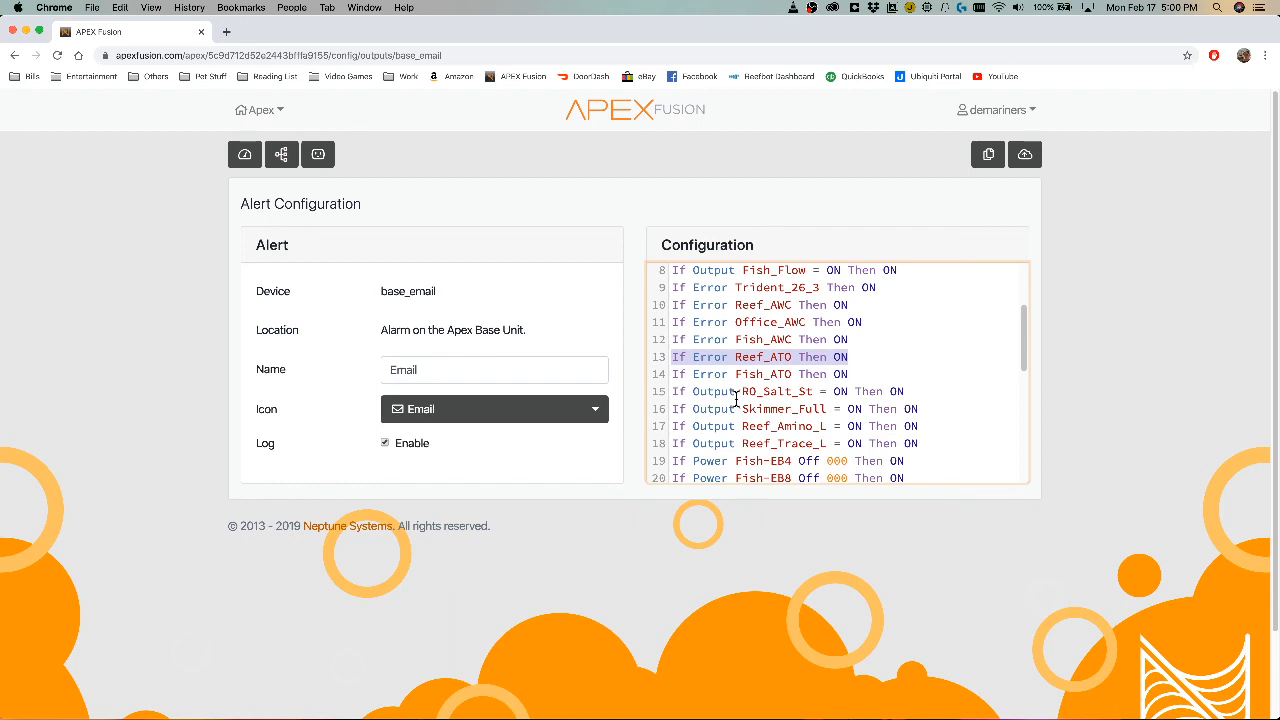
mouse_move(893, 348)
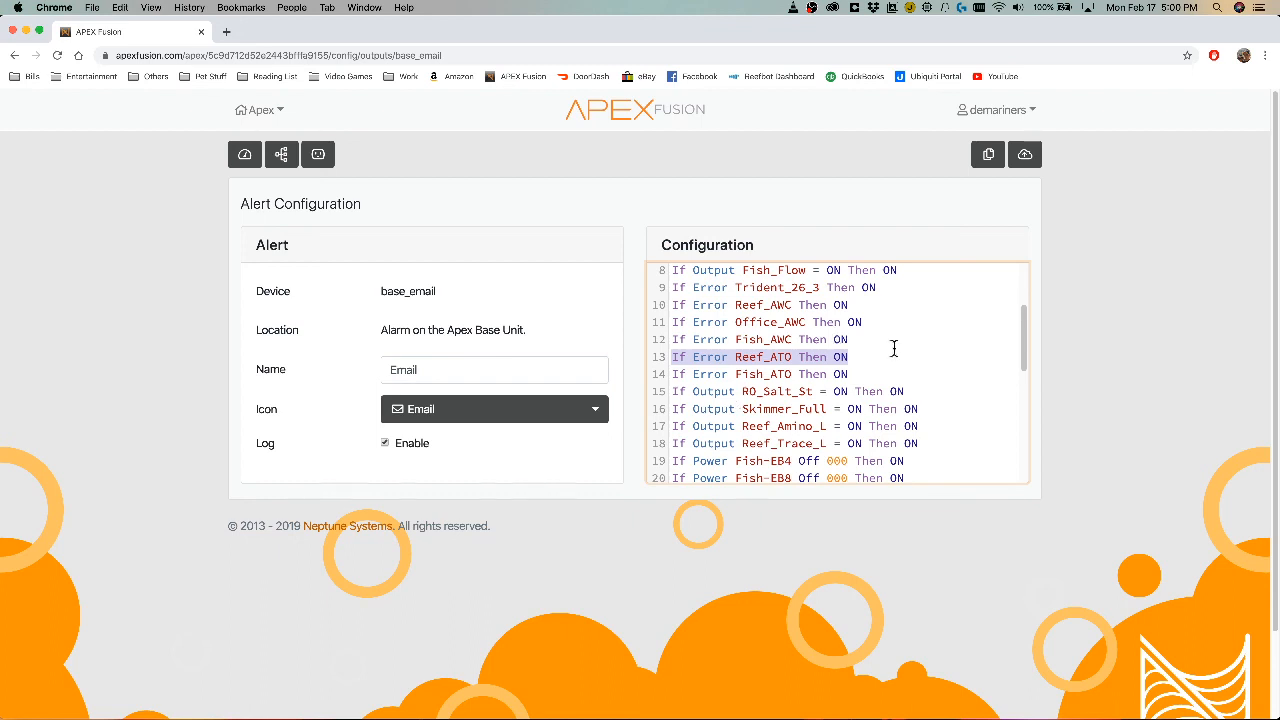